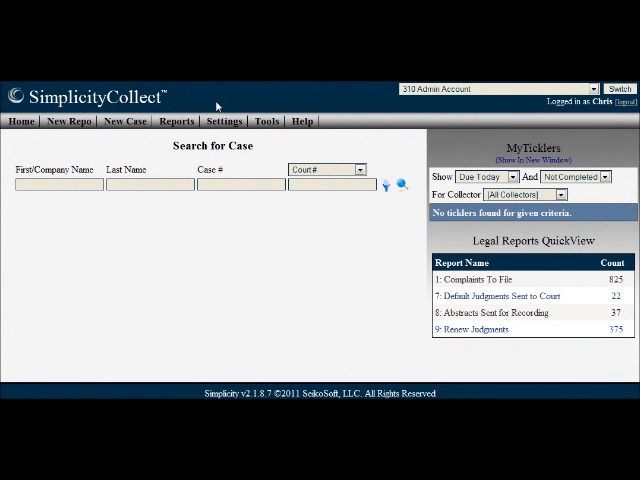
- Reach the Case File Exporter page from the Tools utilities menu
{"action": "left_click", "coordinate": [264, 120]}
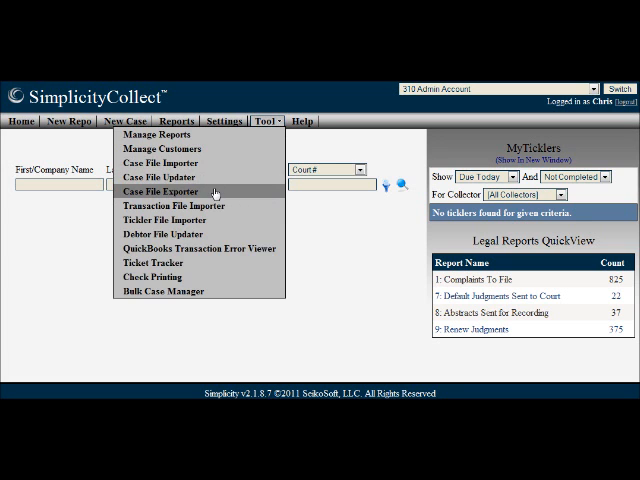
{"action": "left_click", "coordinate": [170, 192]}
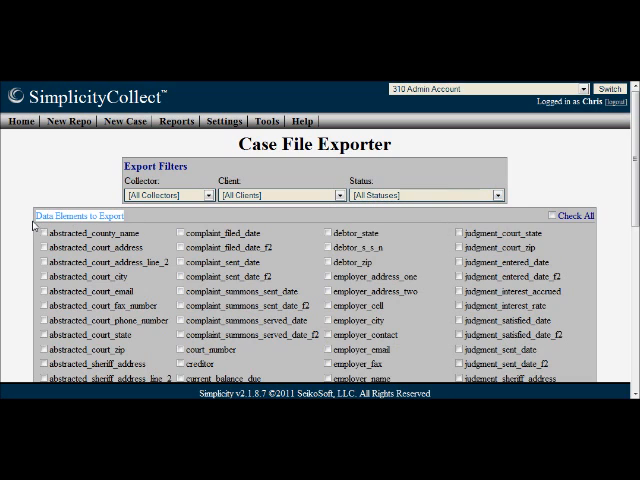
- Check All data elements and review the full list down to the Export button
{"action": "left_click", "coordinate": [556, 214]}
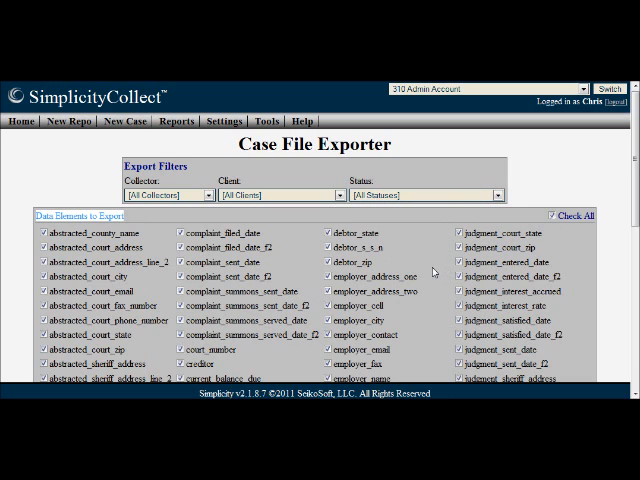
{"action": "scroll", "scroll_direction": "down", "scroll_amount": 3}
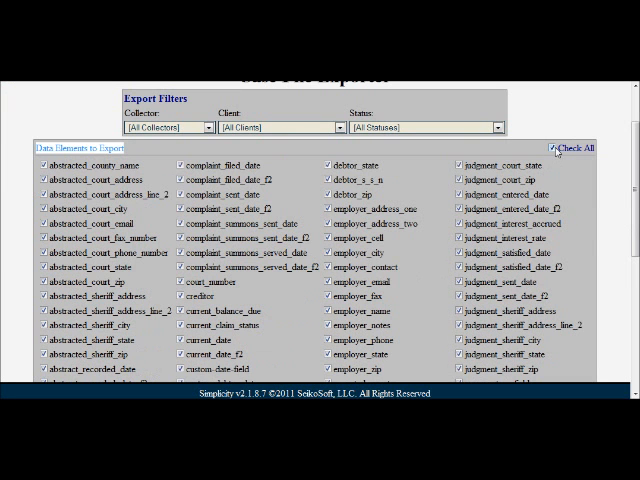
{"action": "scroll", "scroll_direction": "down", "scroll_amount": 3}
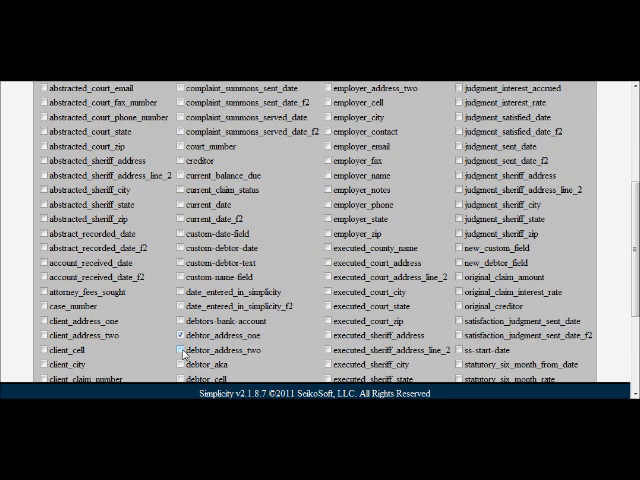
{"action": "left_click", "coordinate": [184, 352]}
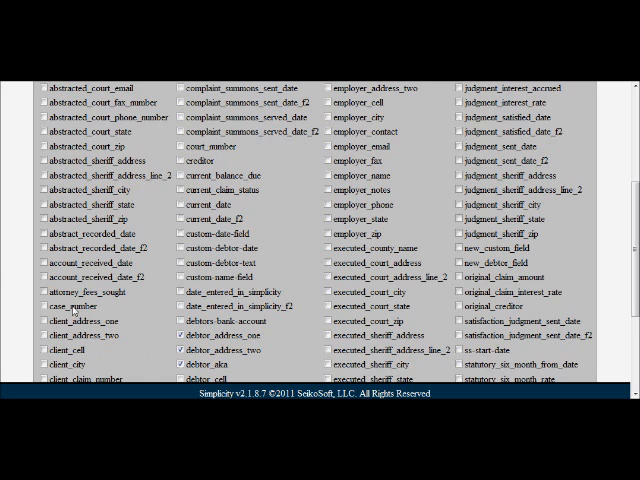
{"action": "scroll", "scroll_direction": "down", "scroll_amount": 3}
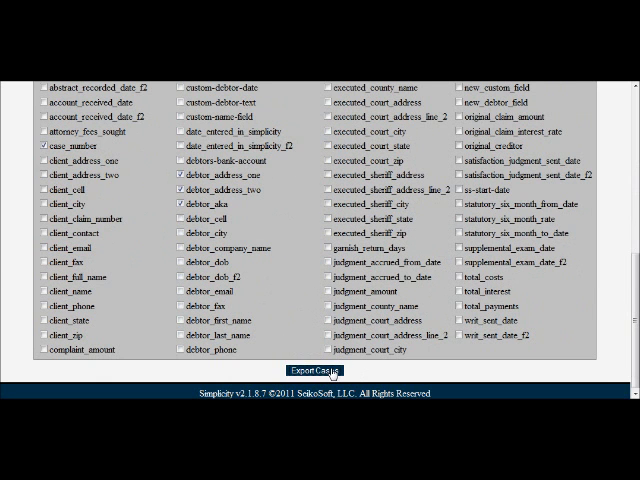
- Export the cases to the simplicity_export spreadsheet and review its rows in Excel
{"action": "left_click", "coordinate": [312, 368]}
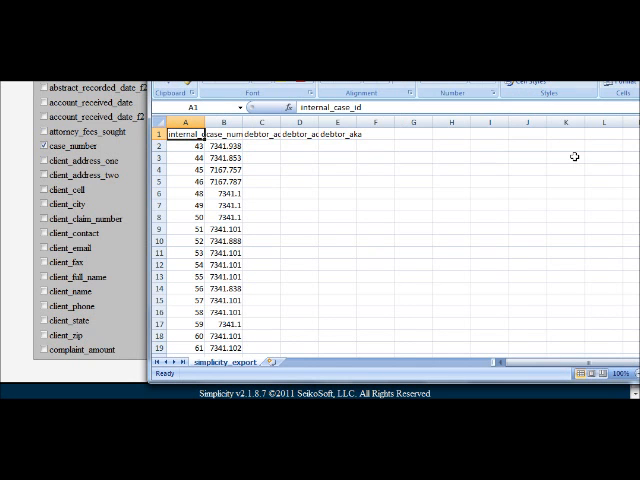
{"action": "mouse_move", "coordinate": [330, 184]}
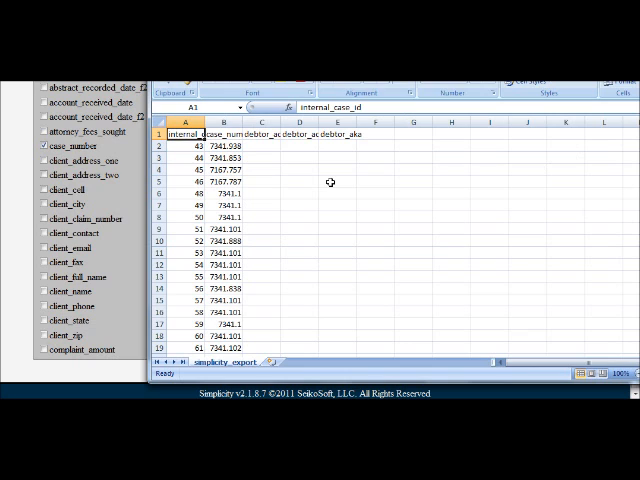
{"action": "scroll", "scroll_direction": "down", "scroll_amount": 3}
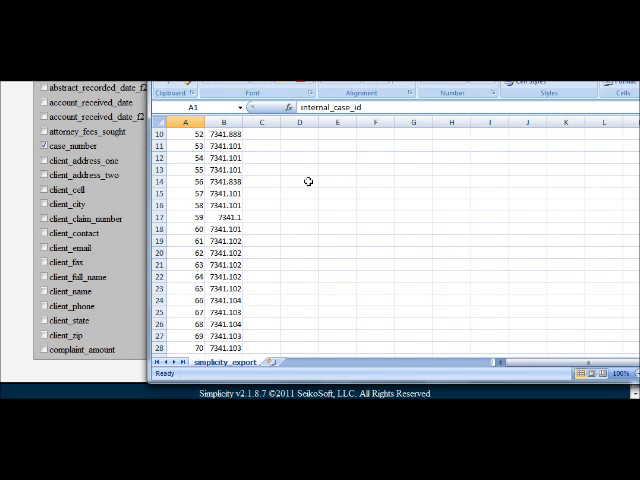